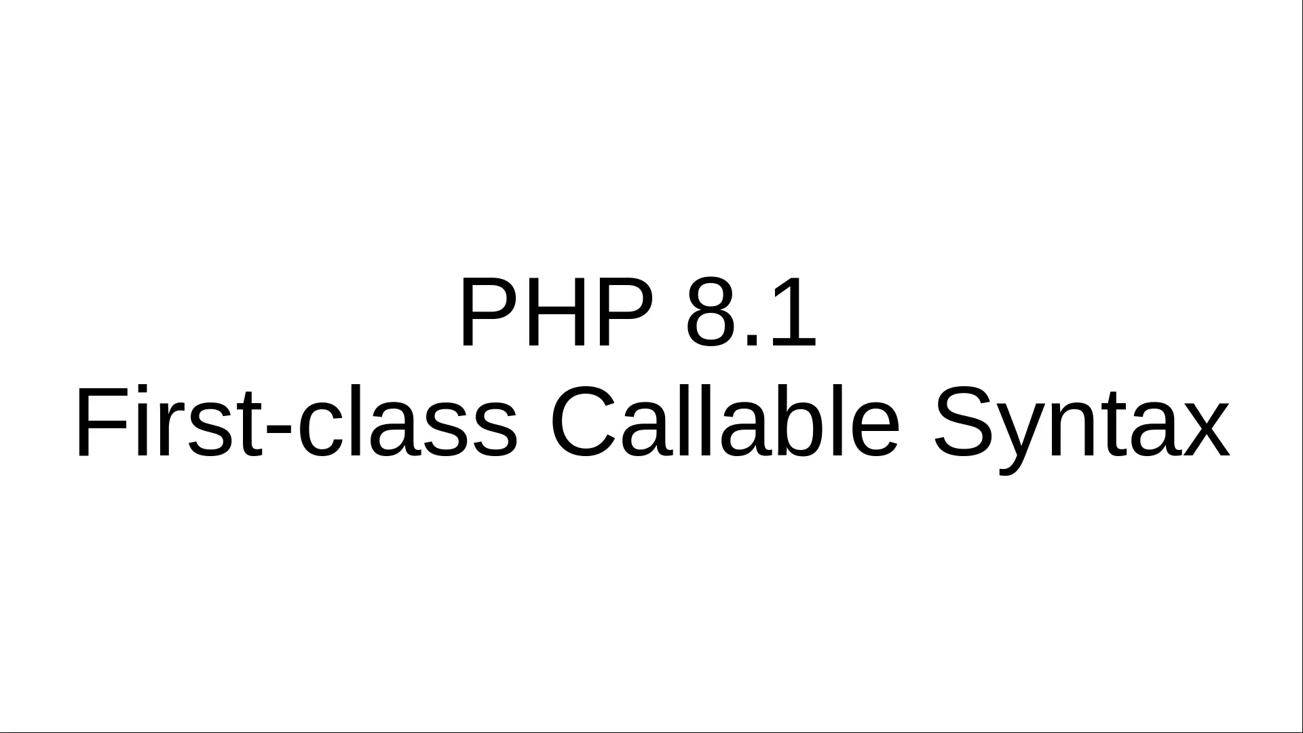
Step: Switch from the Impress title slide to Chrome with alt+Tab
key("alt+Tab")
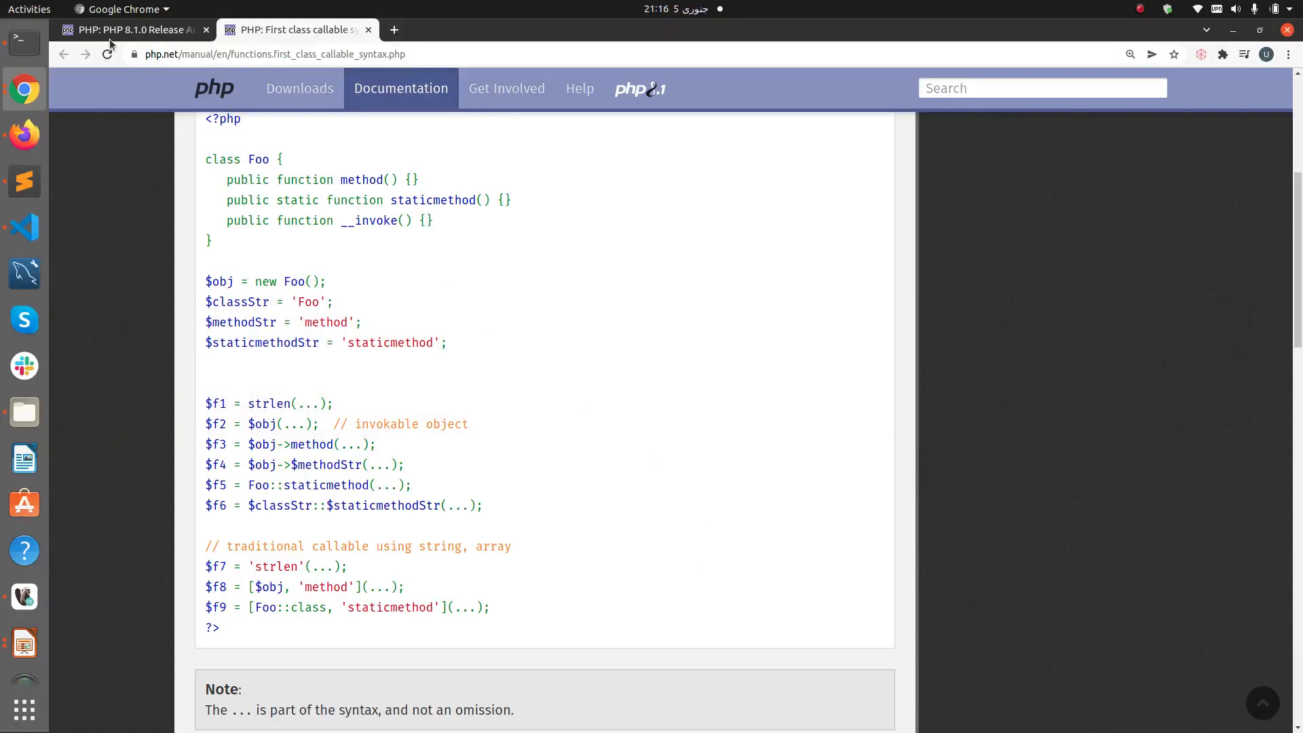
Step: Go to the 'PHP 8.1.0 Release Announcement' tab at the First-class Callable Syntax comparison
left_click(133, 30)
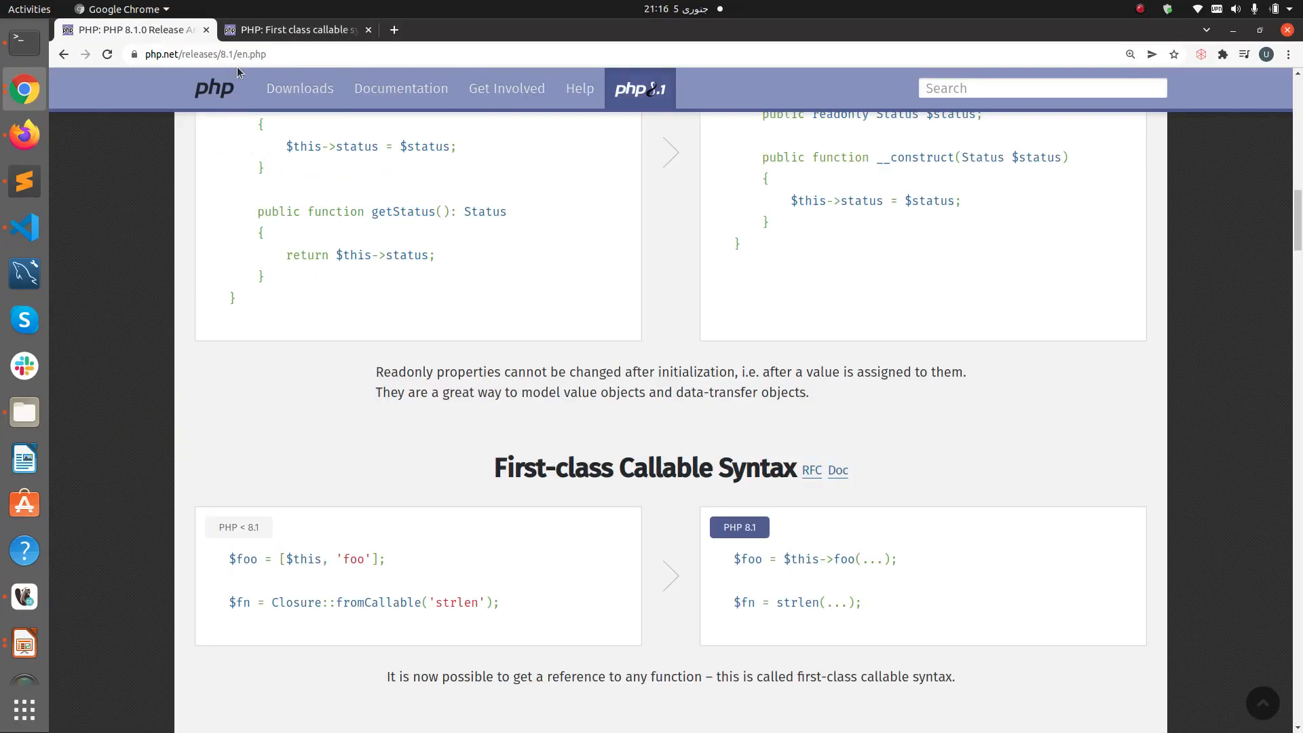
mouse_move(499, 467)
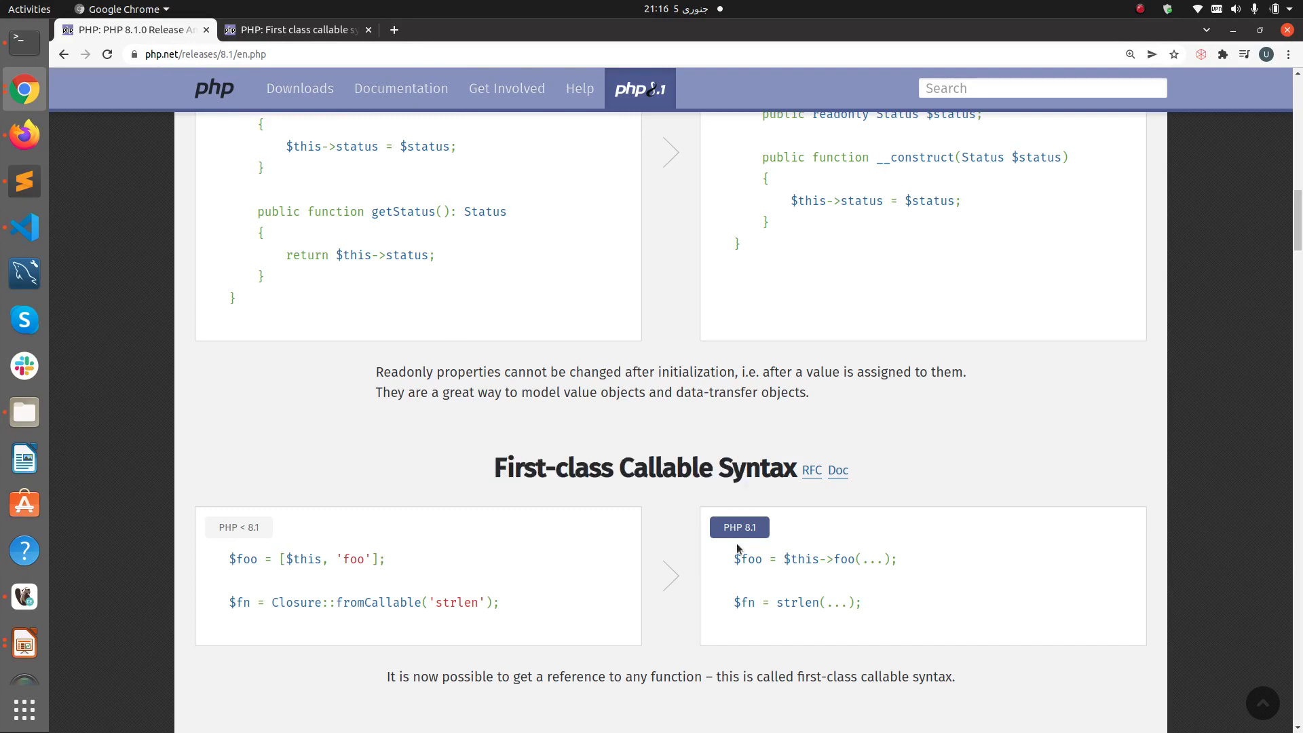
mouse_move(590, 697)
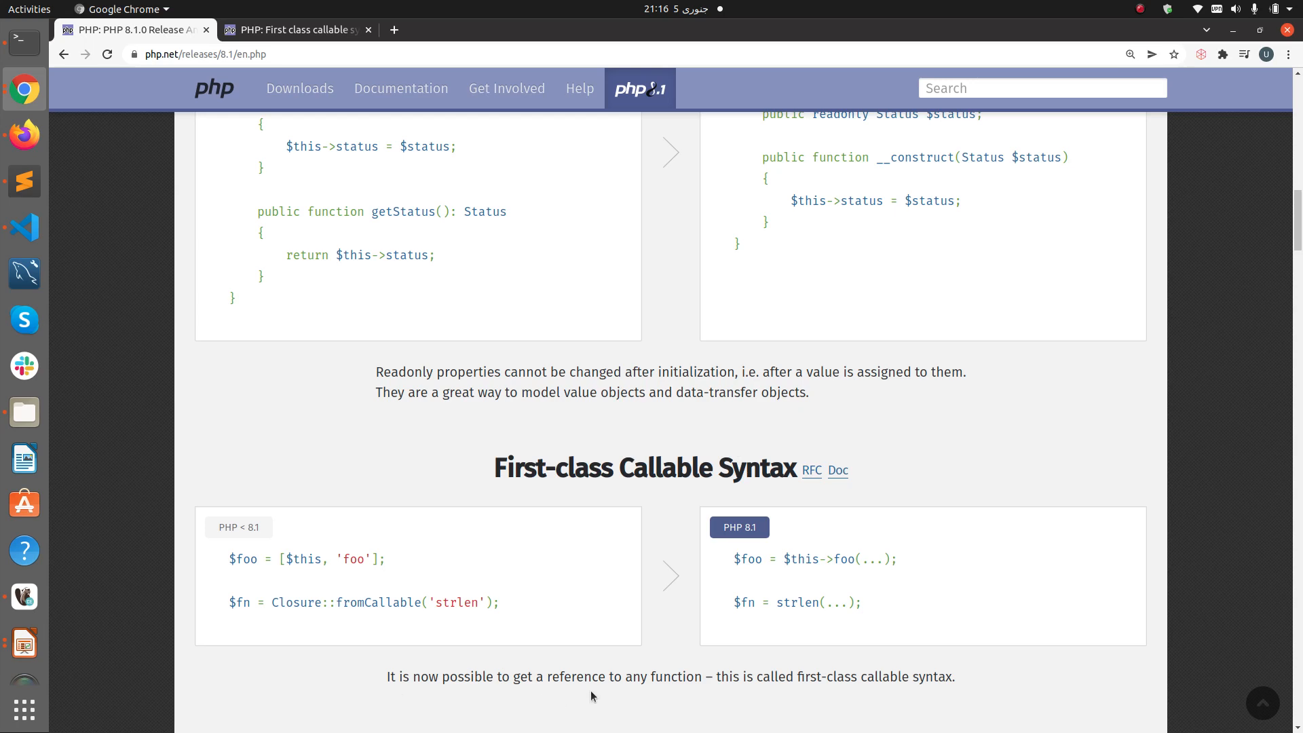
mouse_move(799, 693)
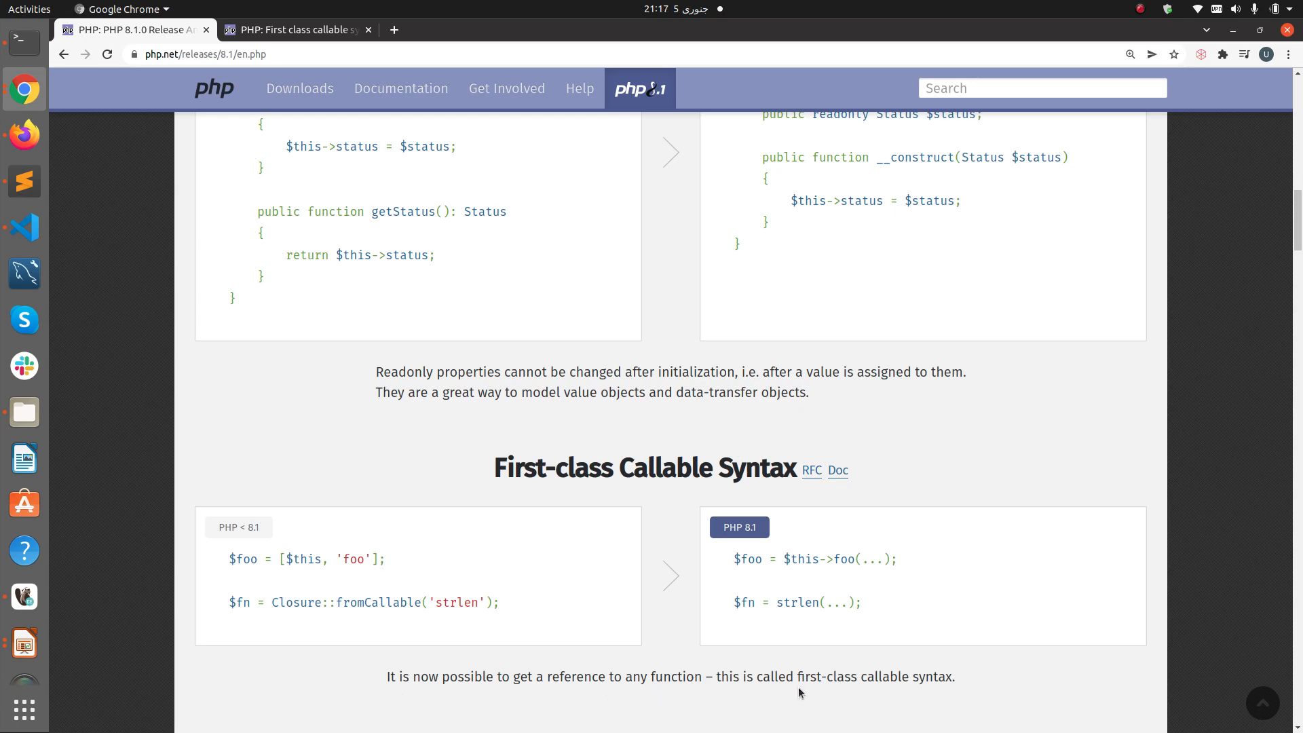
mouse_move(937, 689)
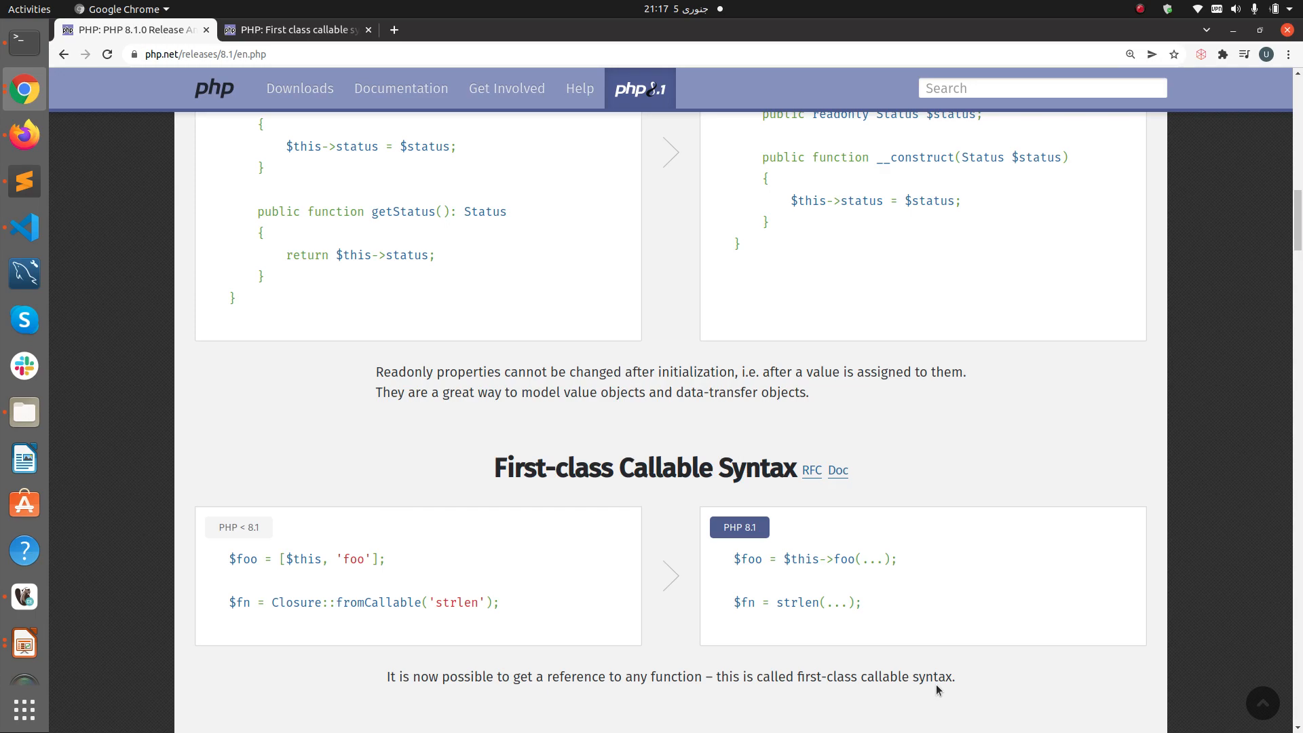
mouse_move(833, 486)
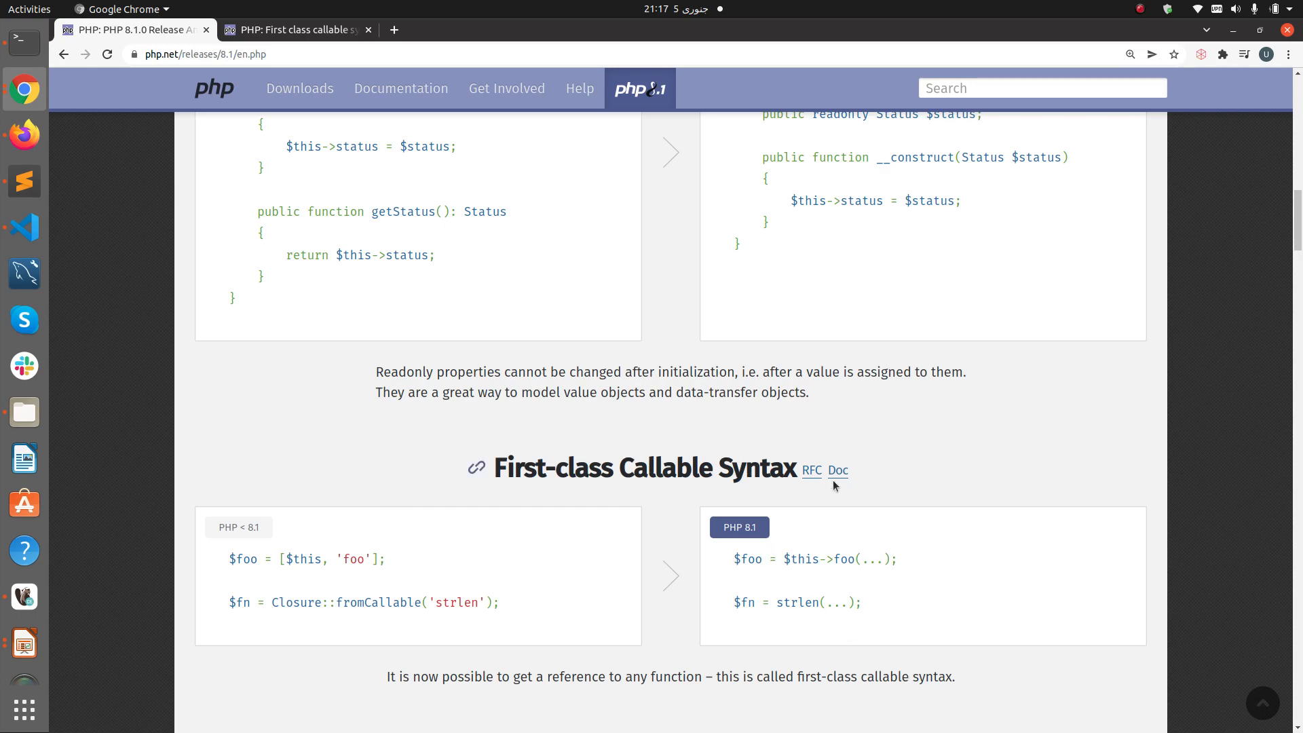
Step: Return to the manual's Example #1 and highlight the $f2 variable in the code
left_click(838, 471)
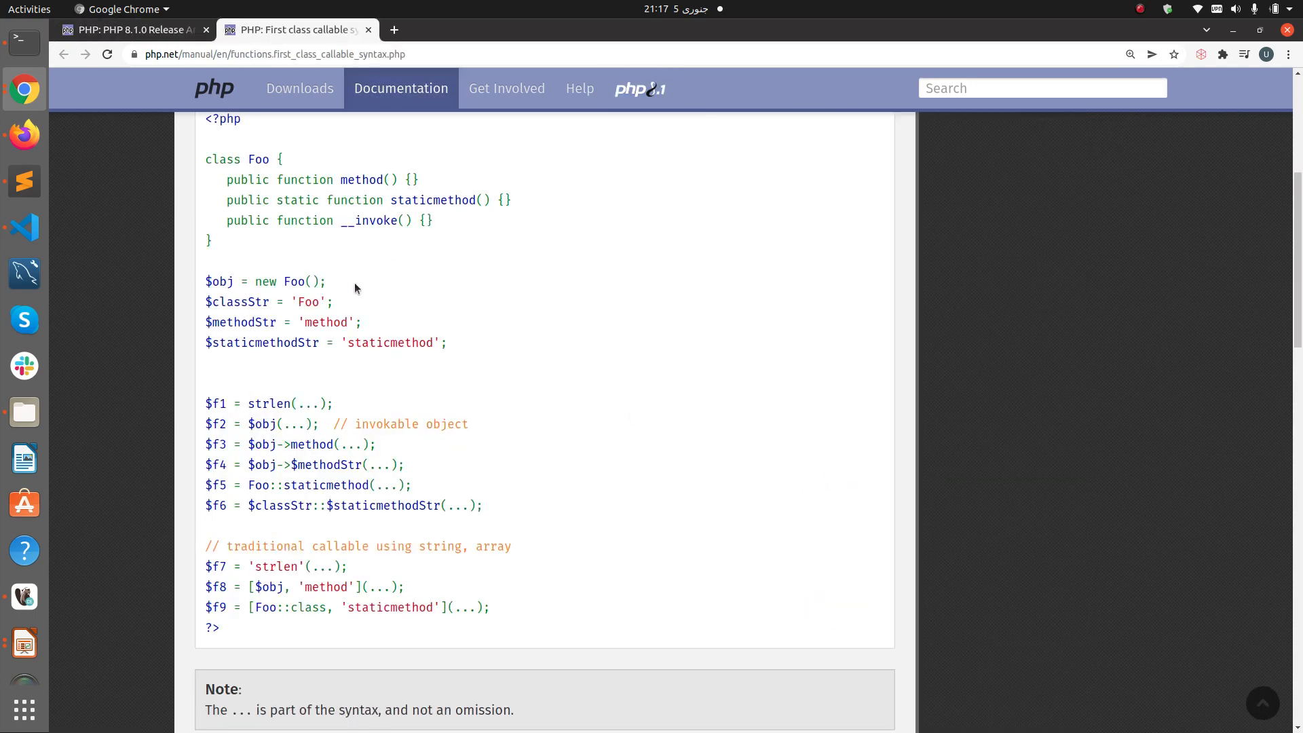
scroll("up", 3)
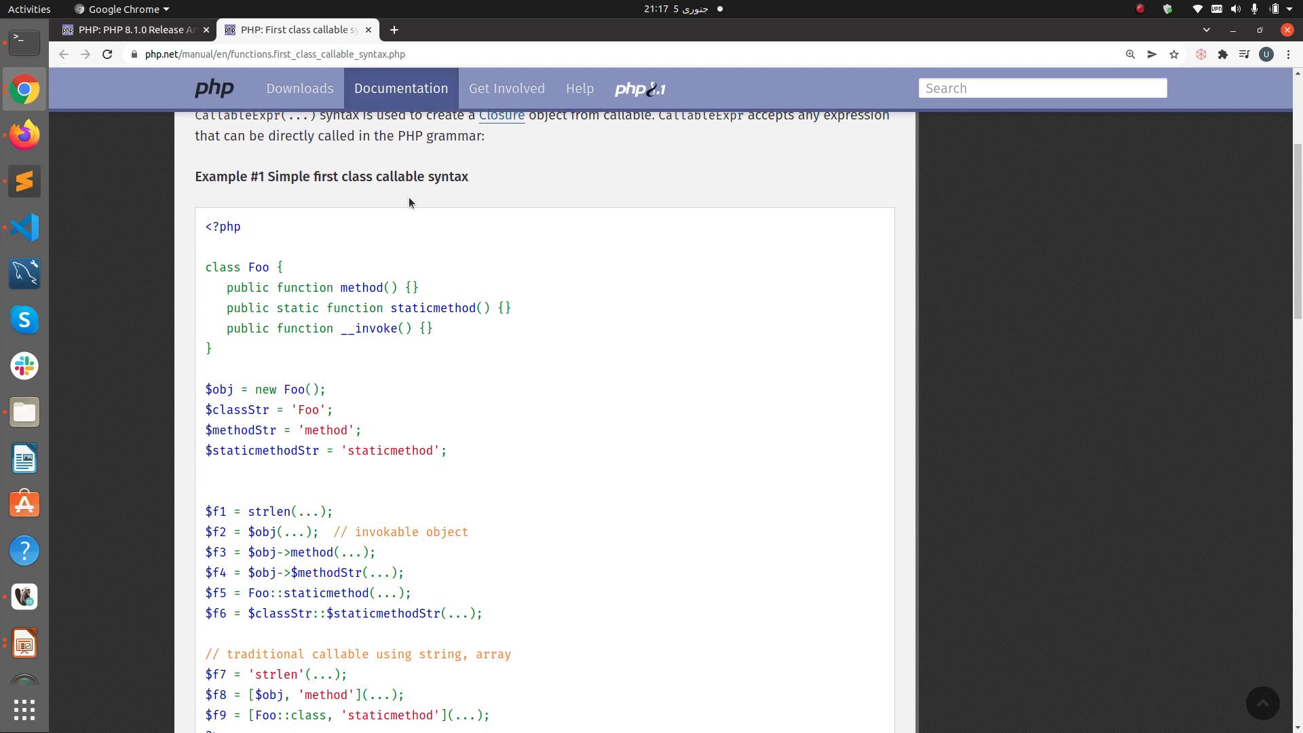
scroll("down", 3)
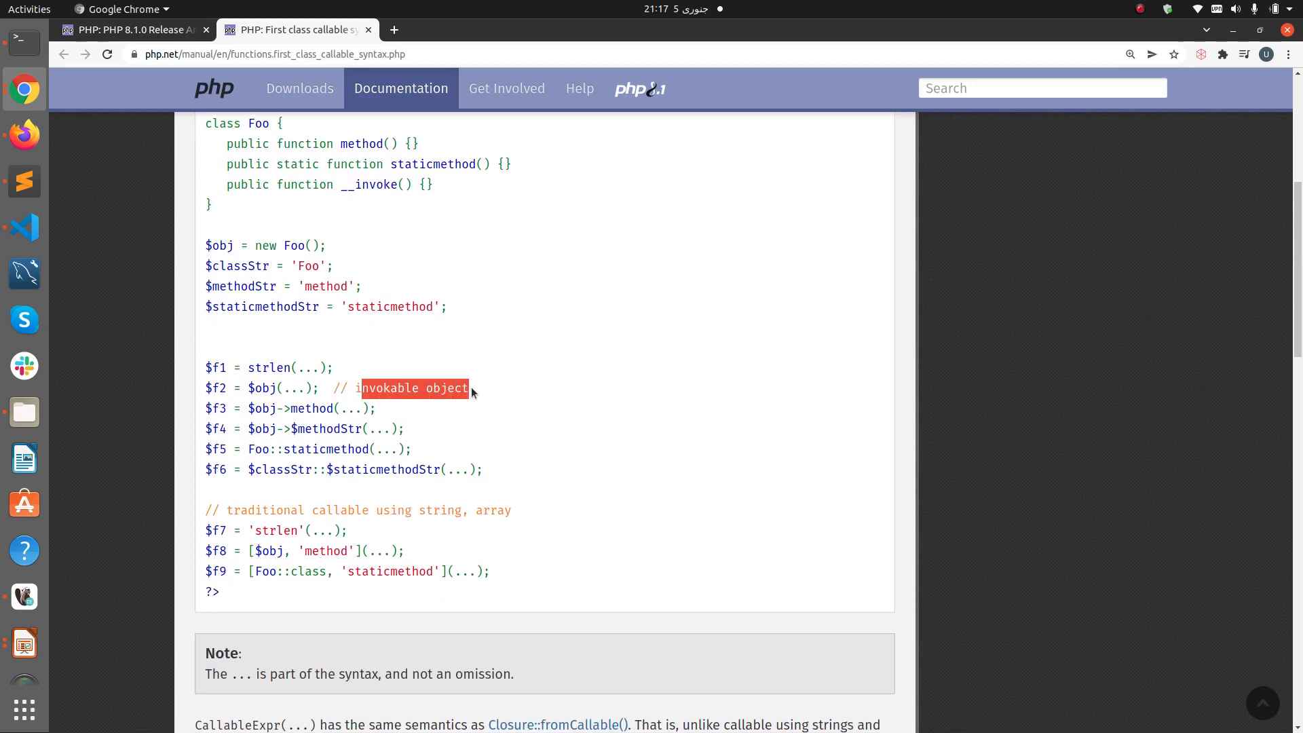
left_click(225, 393)
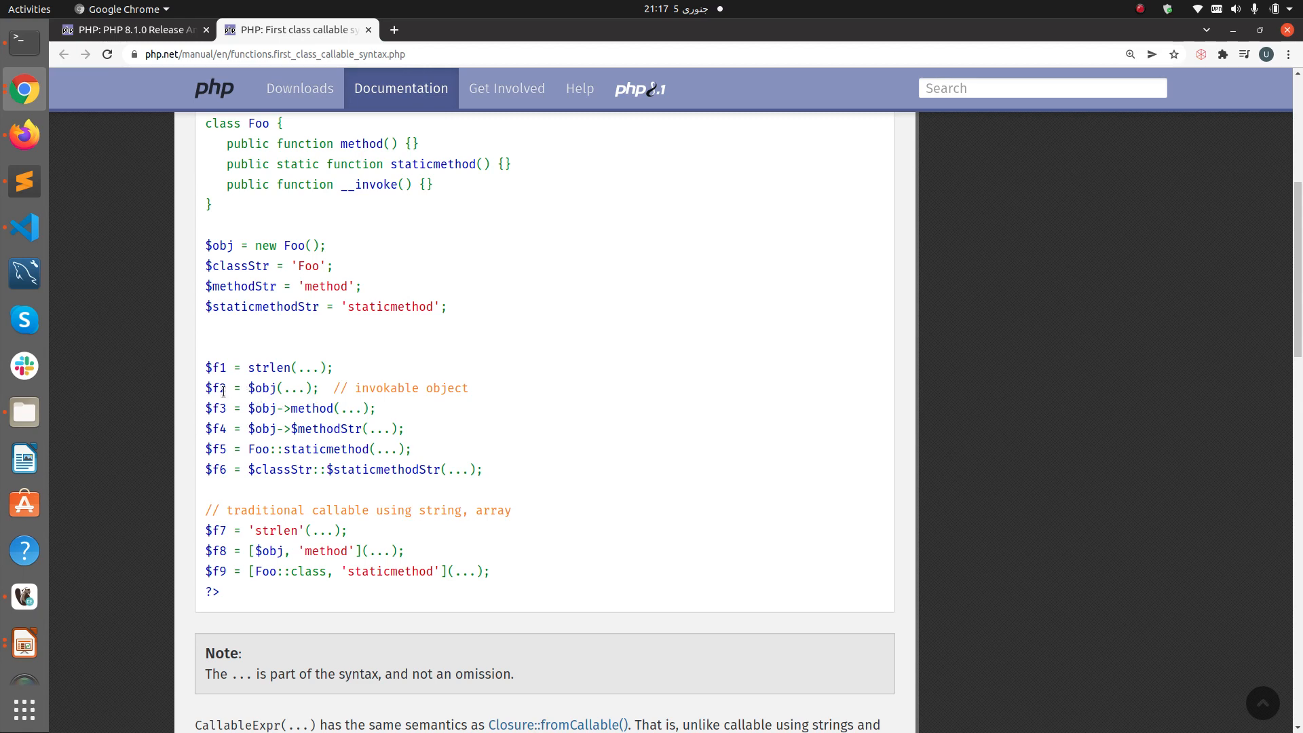
double_click(215, 388)
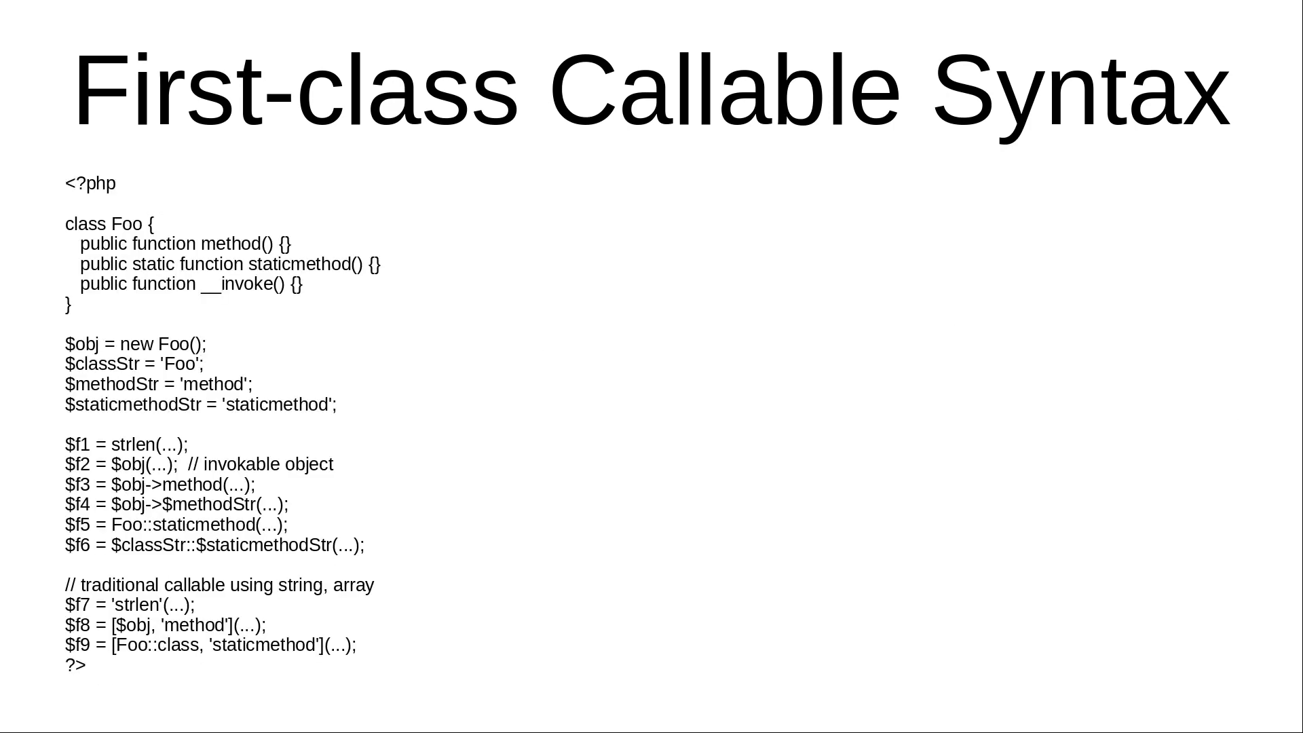
mouse_move(328, 448)
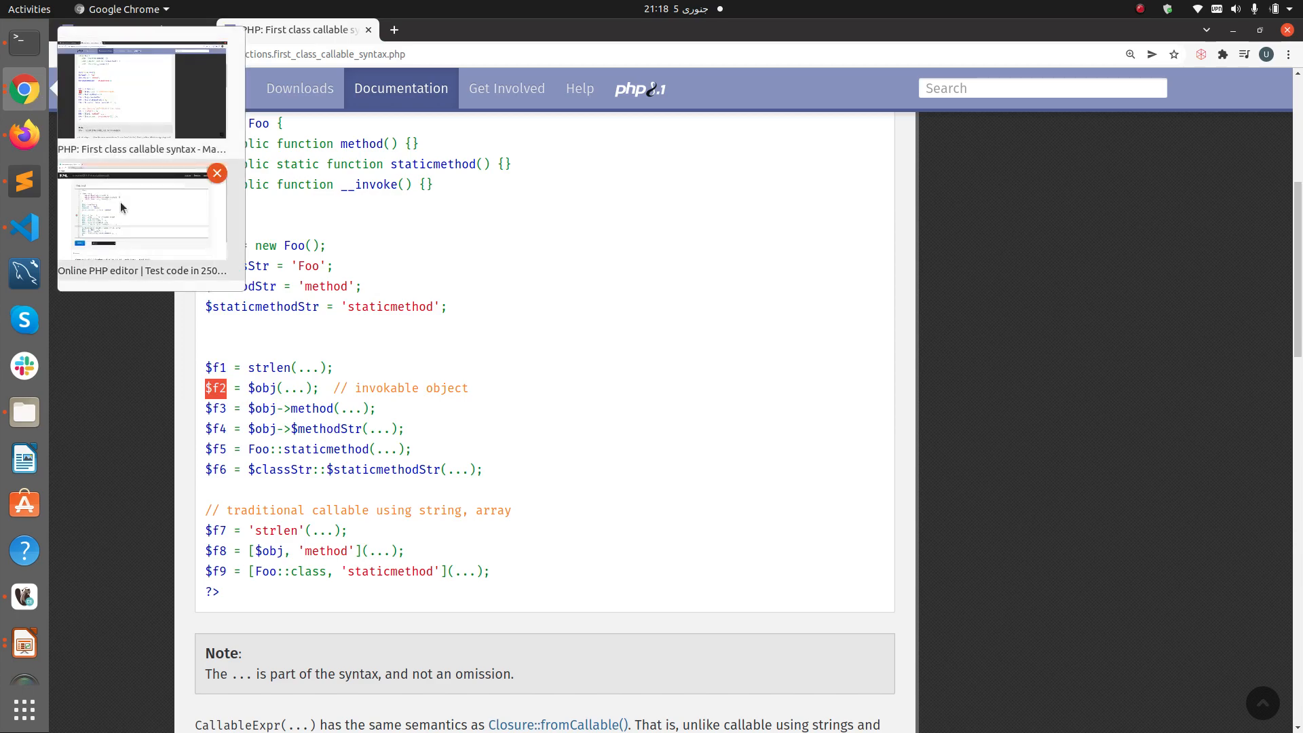
Step: In the 3v4l editor, run the example on PHP 8.0.0, getting a line 15 parse error
left_click(141, 212)
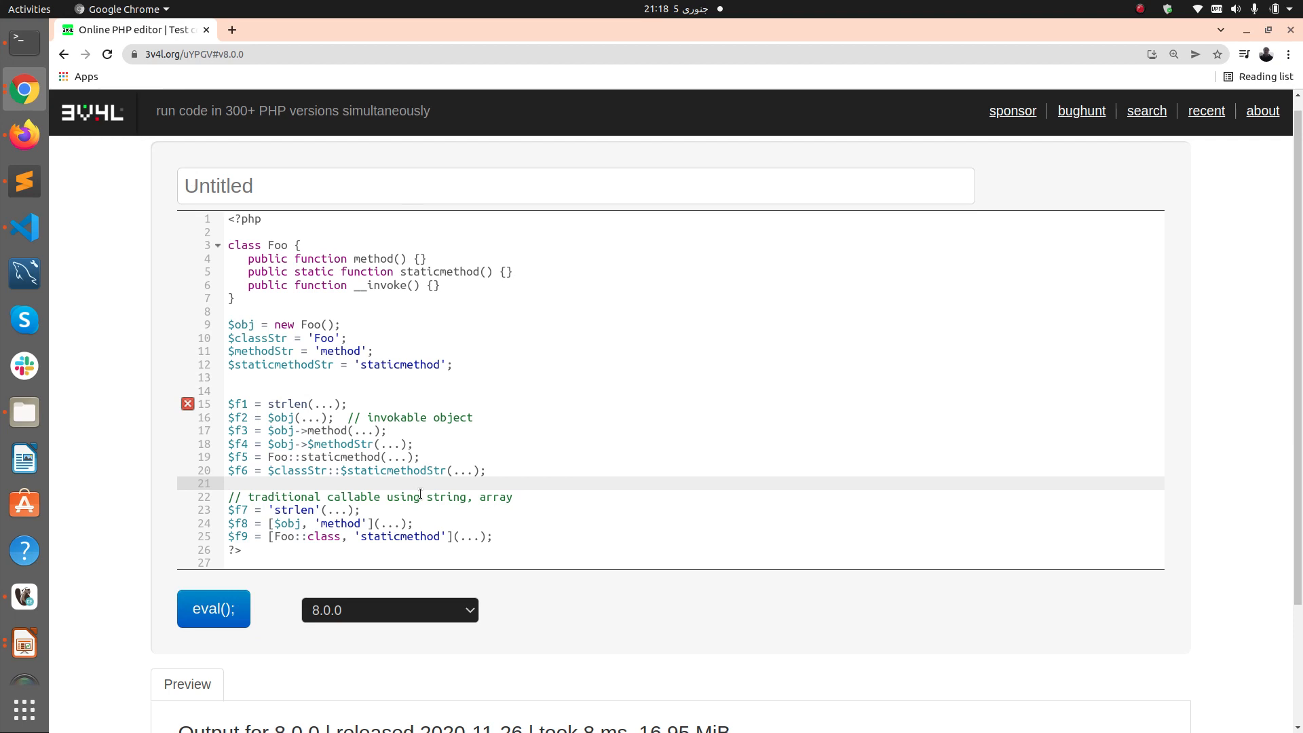
left_click(389, 610)
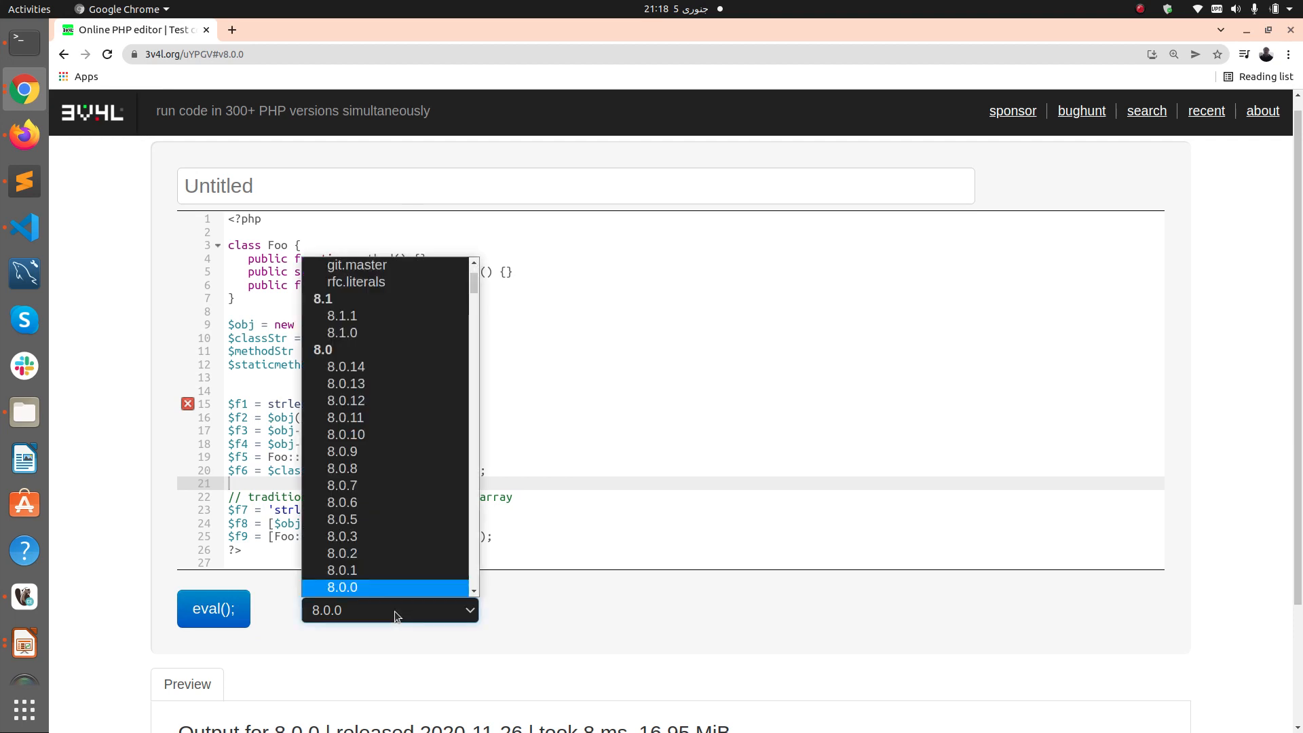
left_click(342, 588)
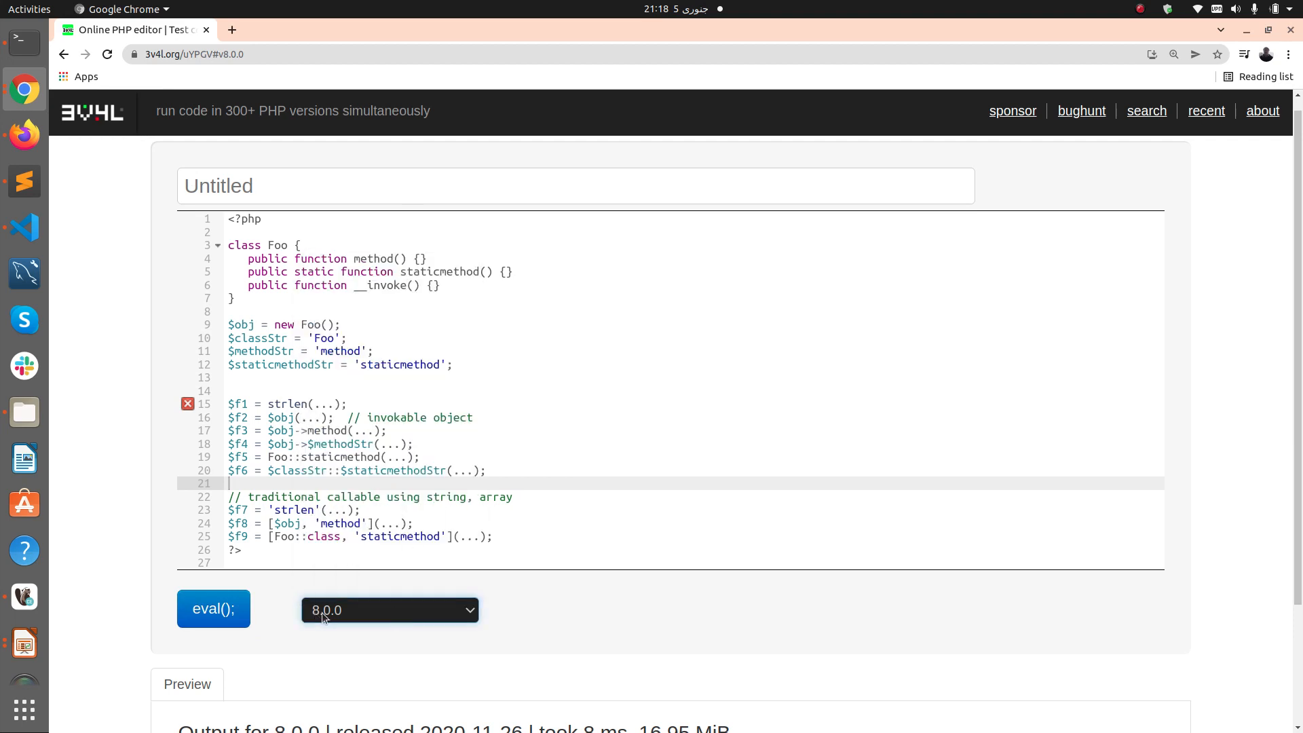
left_click(212, 608)
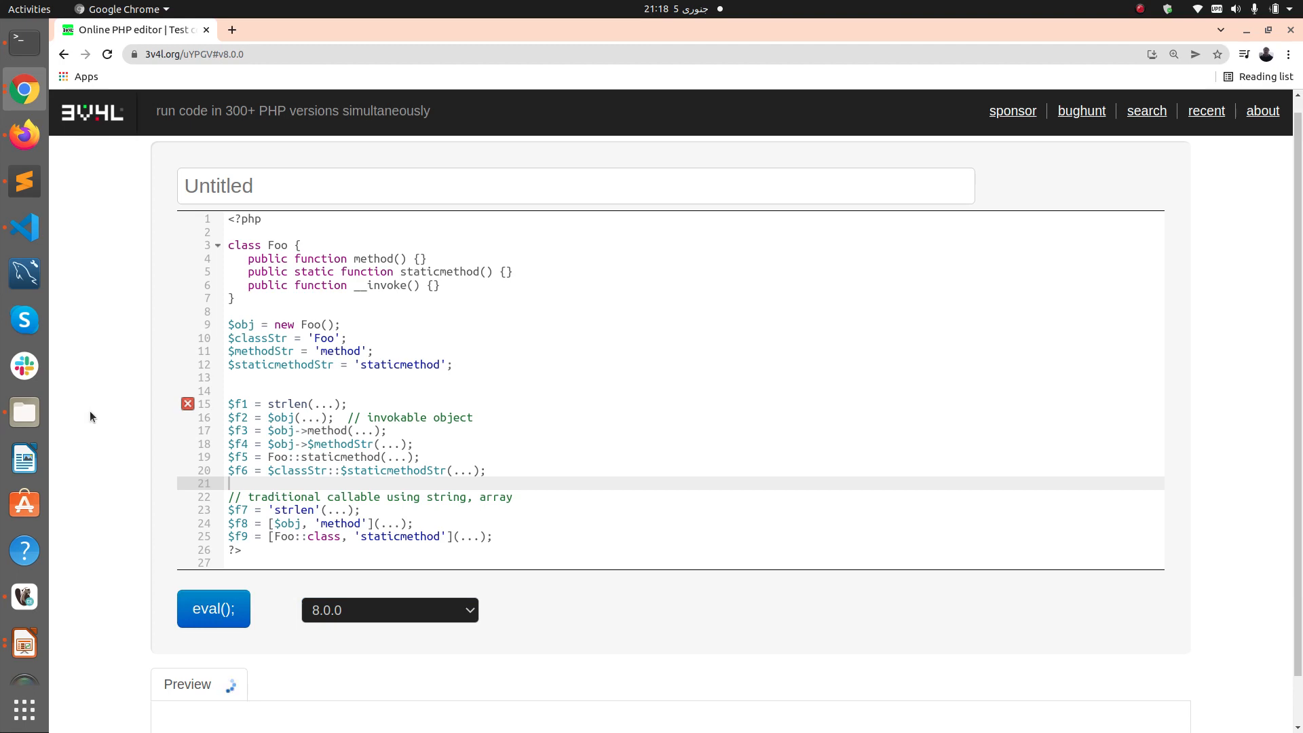
left_click(212, 608)
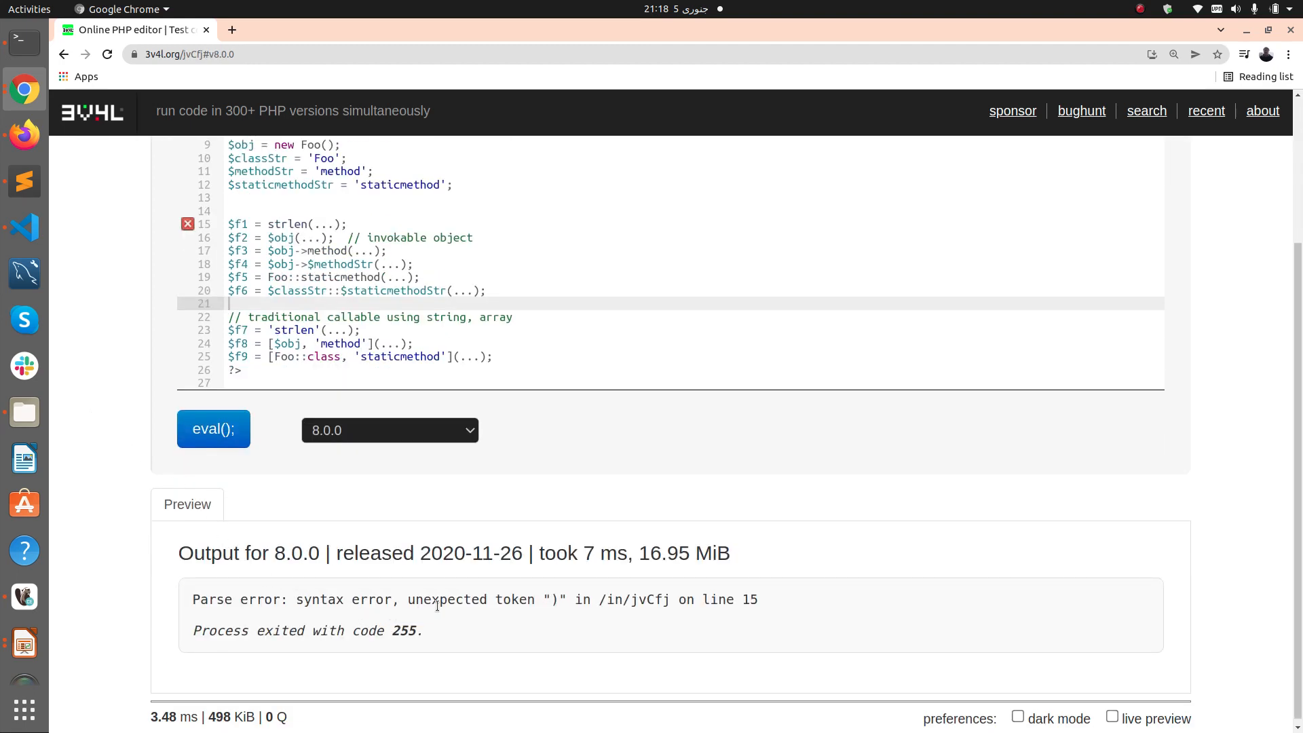
scroll("up", 3)
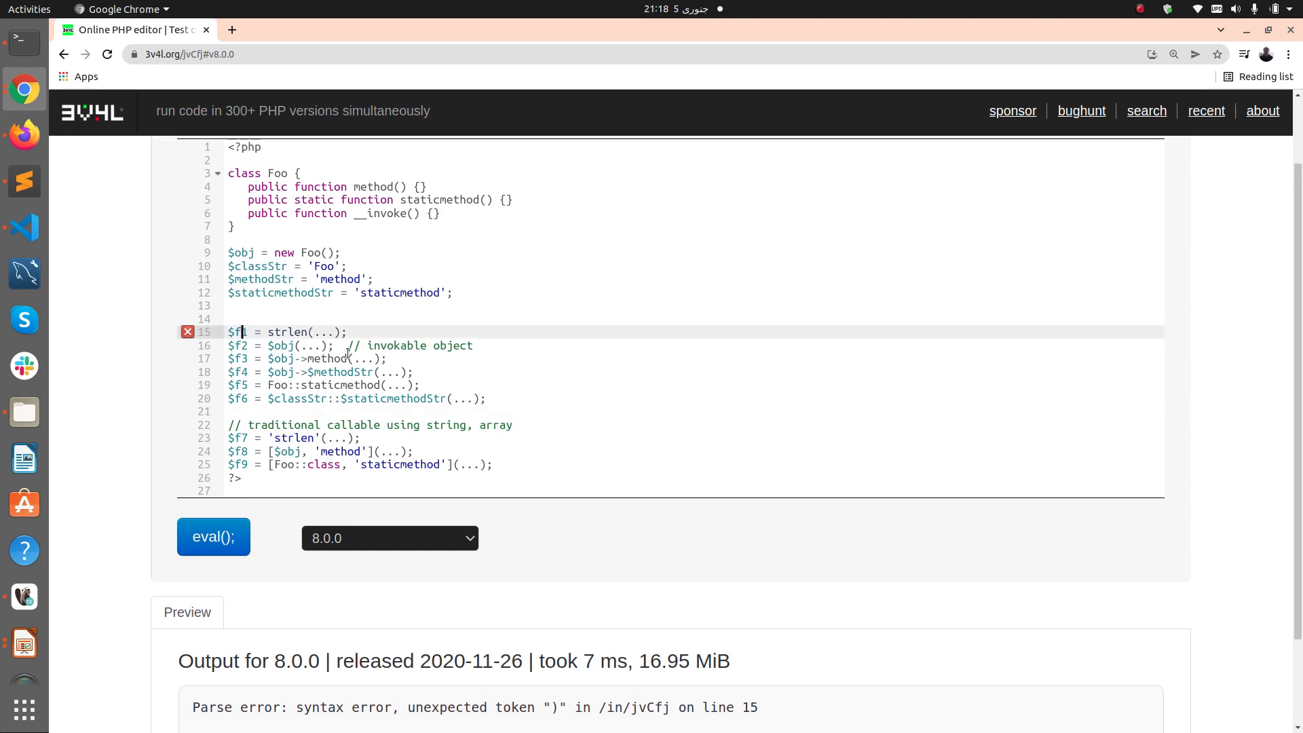
Step: Run the example again with PHP 8.1.0 selected, producing no error
left_click(389, 537)
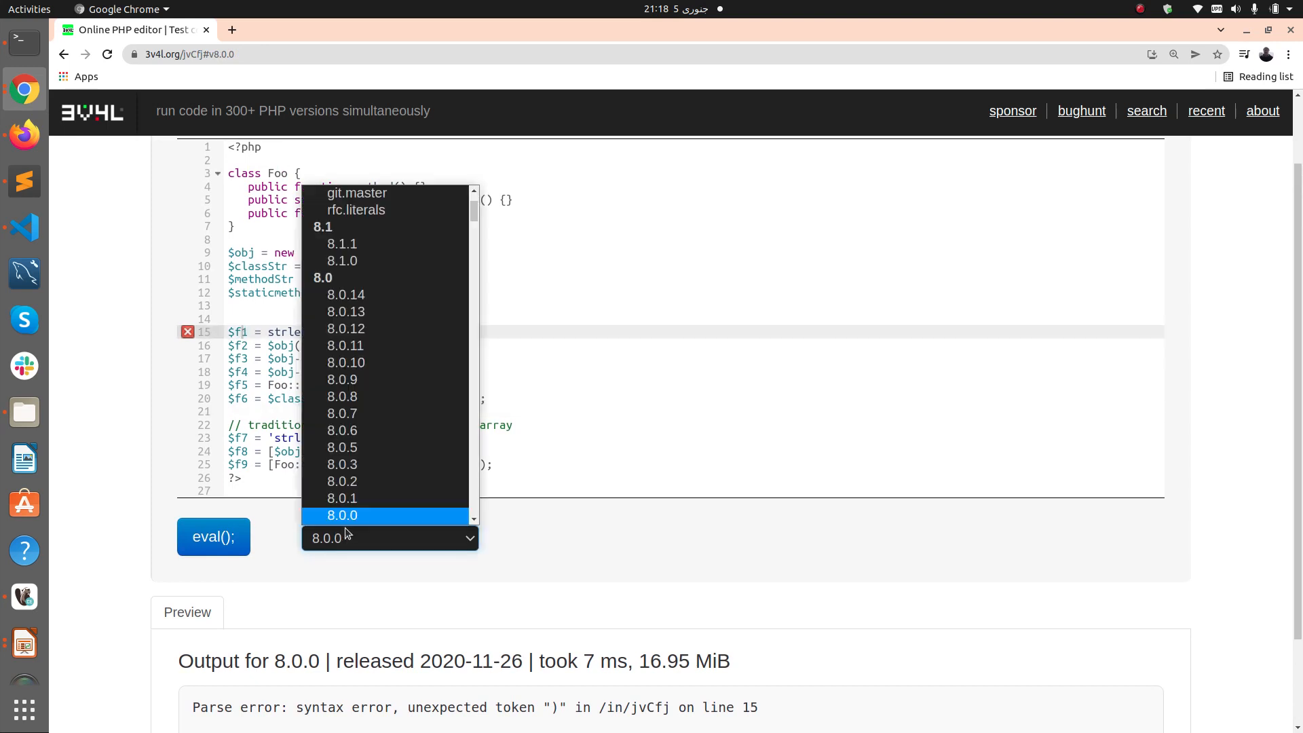
left_click(341, 243)
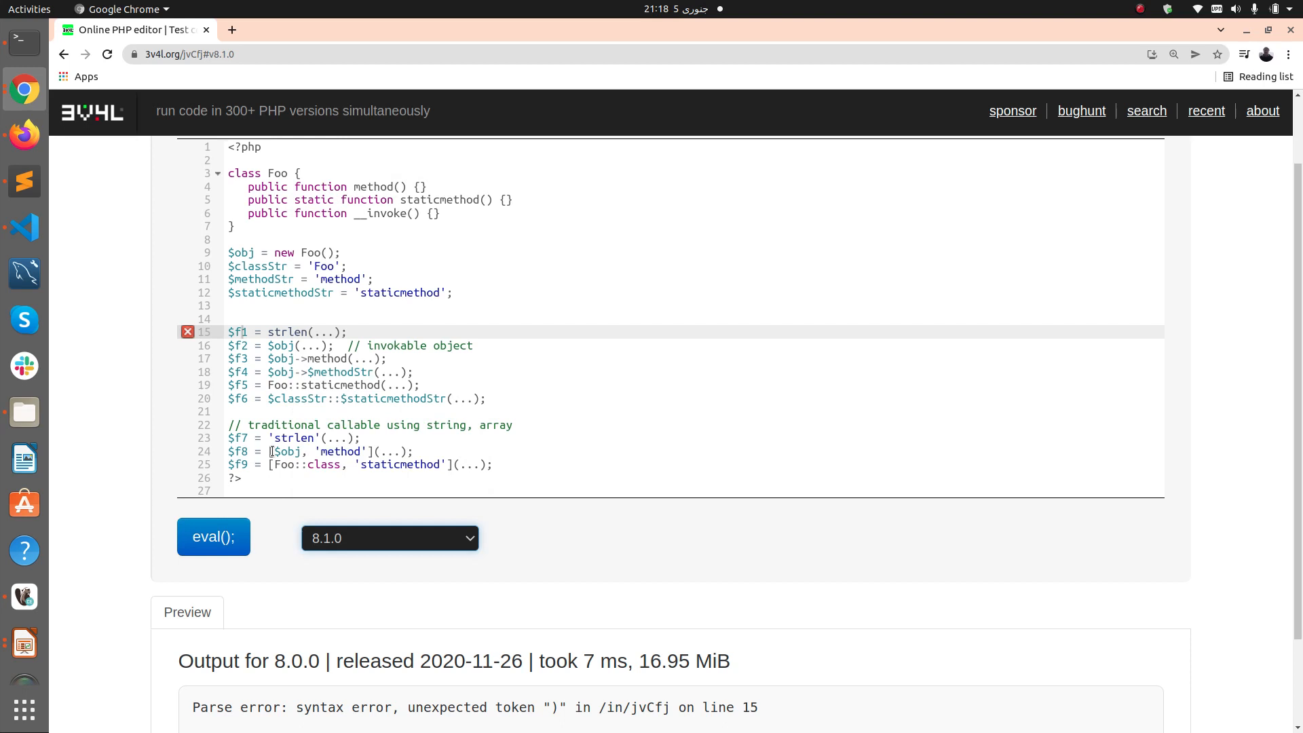
left_click(212, 537)
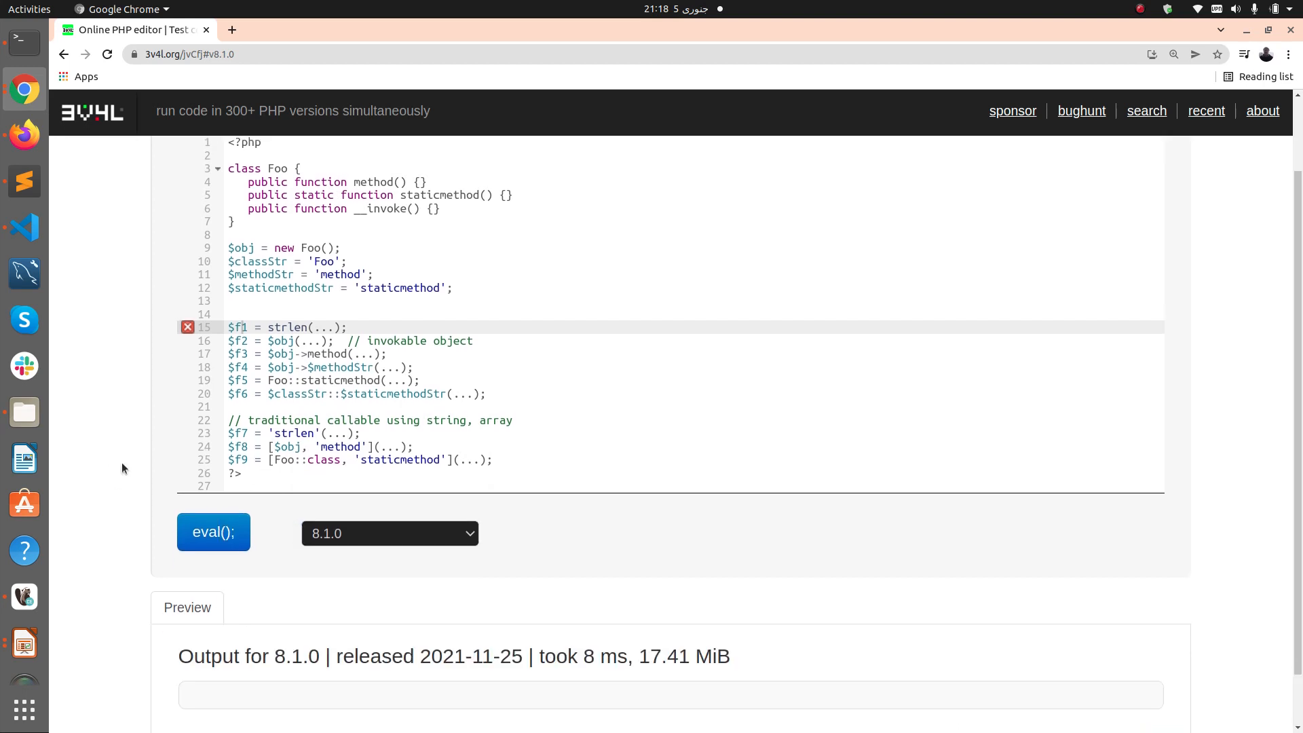
Step: Change strlen(...) to strlen('techweber') and evaluate on PHP 8.1.0
scroll("up", 3)
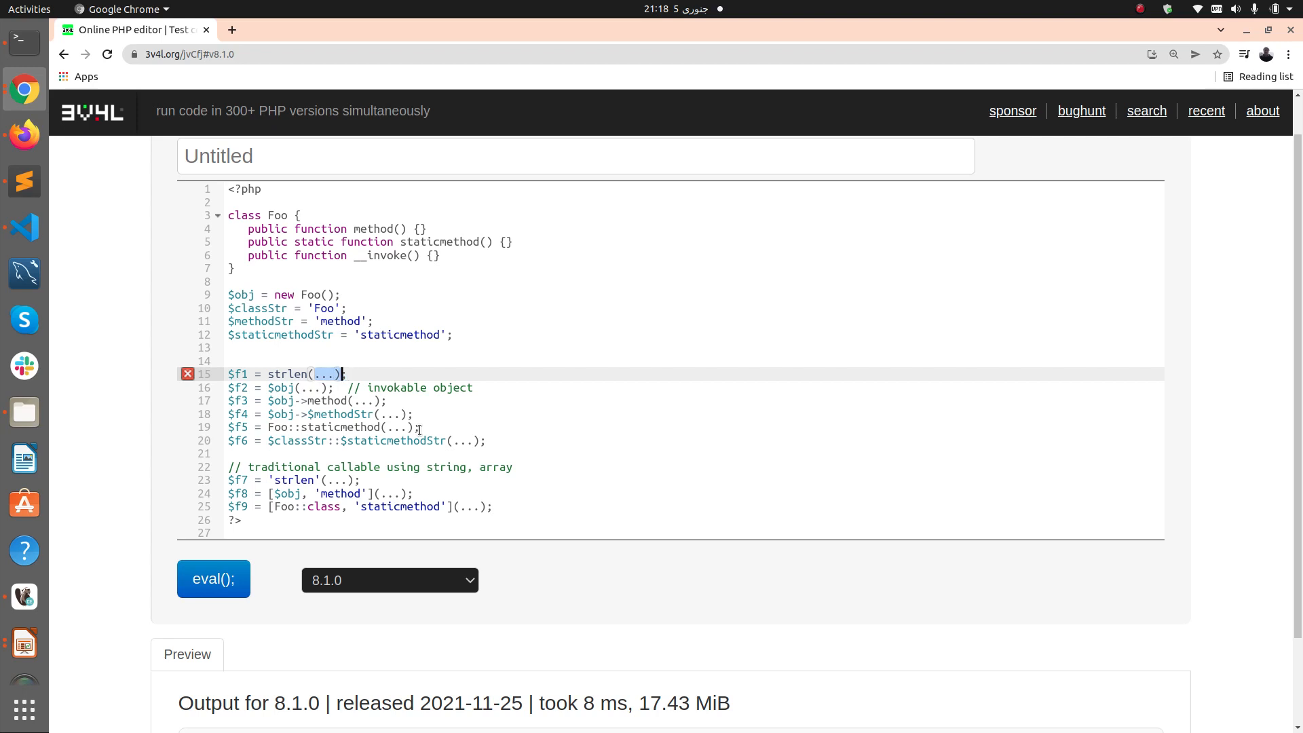
type("''")
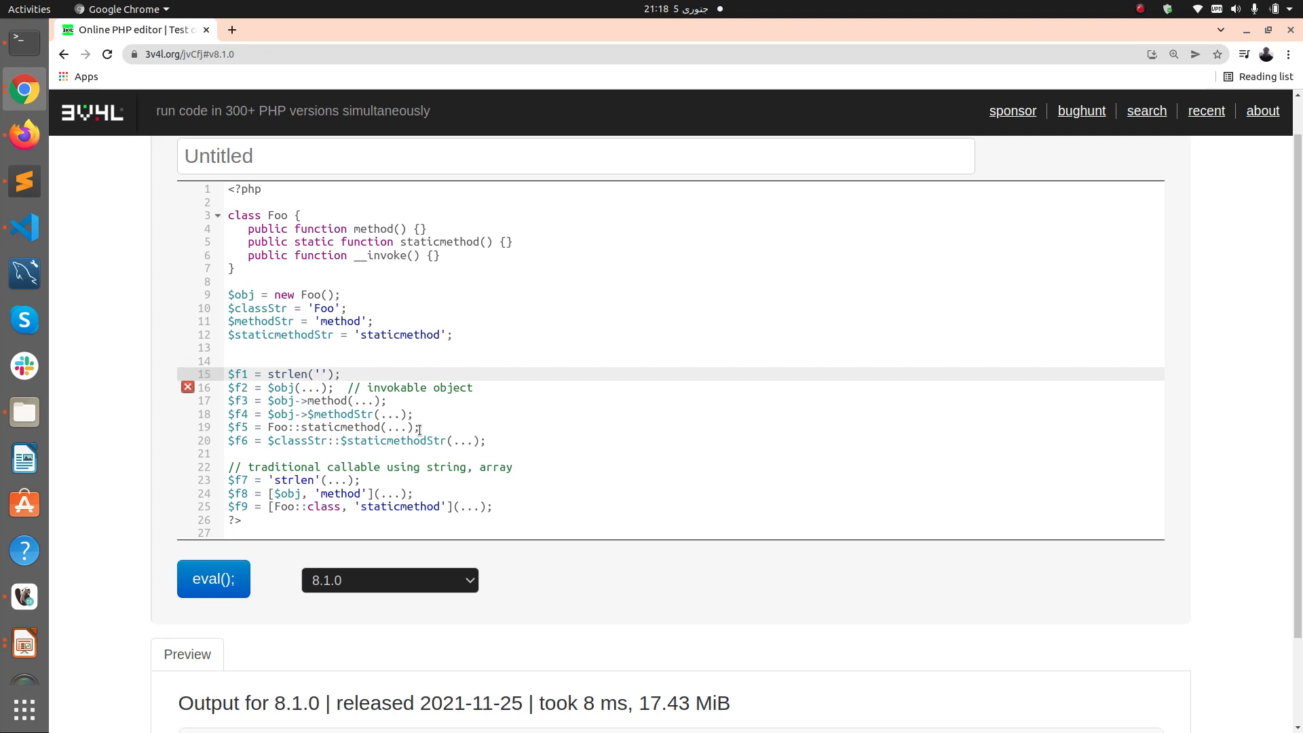
type("techweber")
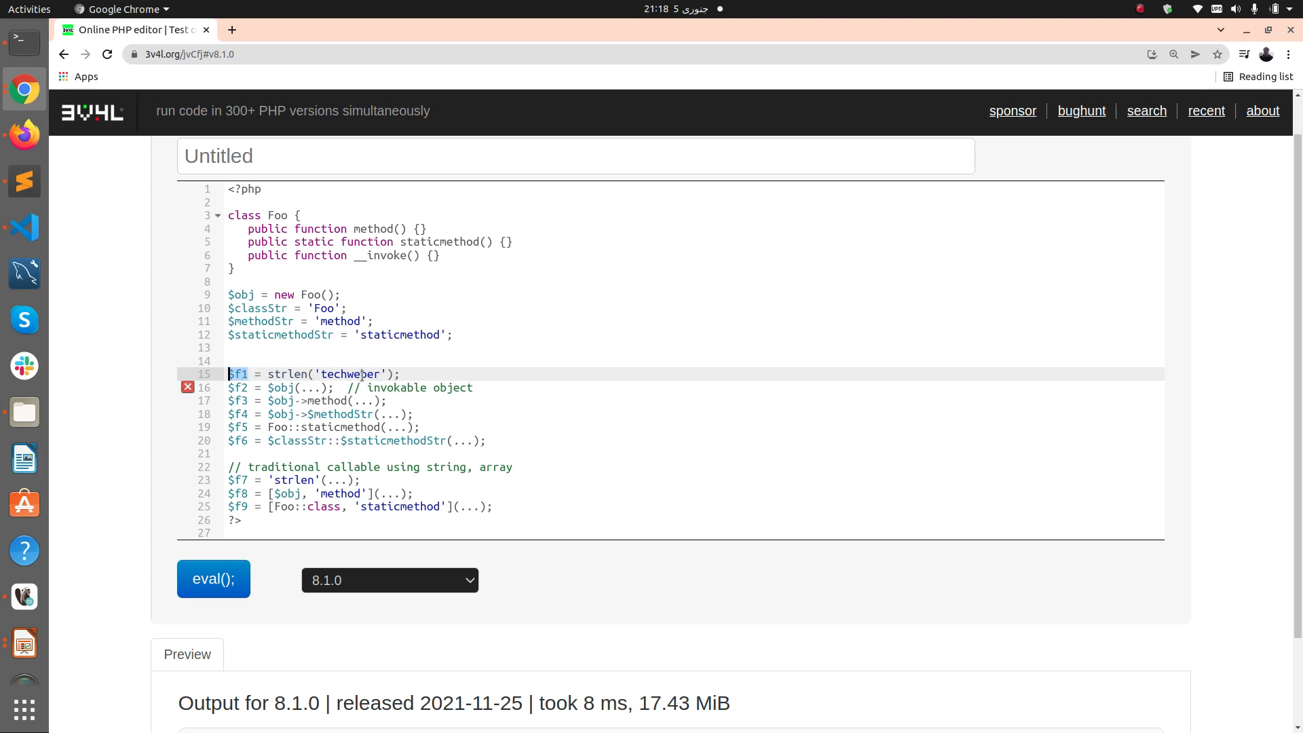
left_click(213, 579)
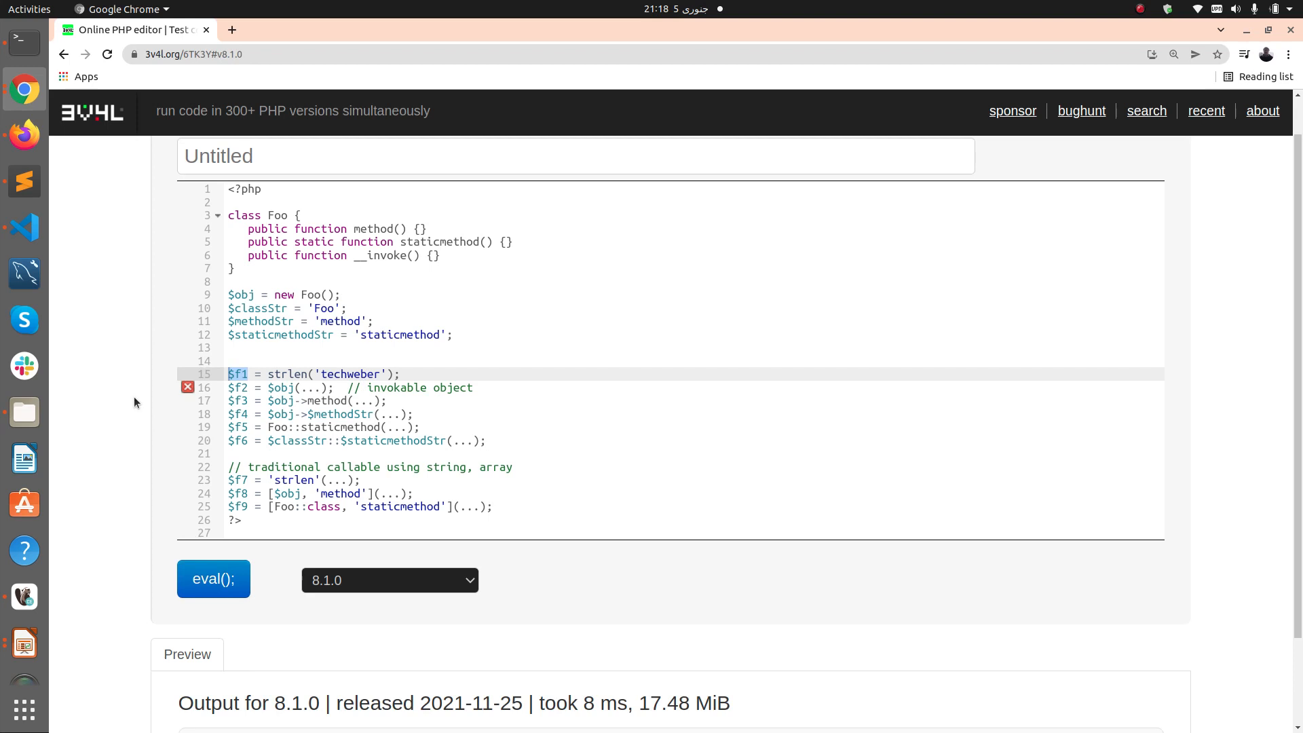
Step: Evaluate the edited code on PHP 8.0.0, showing the parse error on line 16
scroll("down", 3)
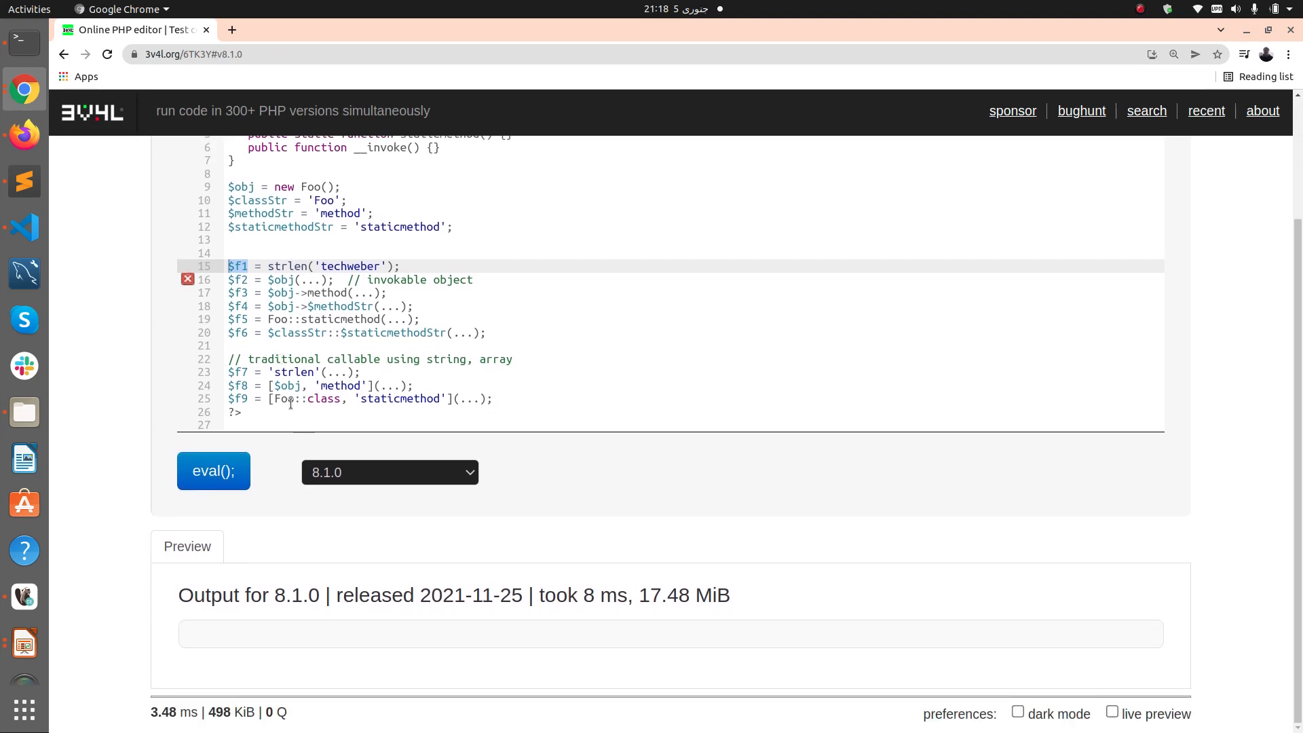
left_click(389, 472)
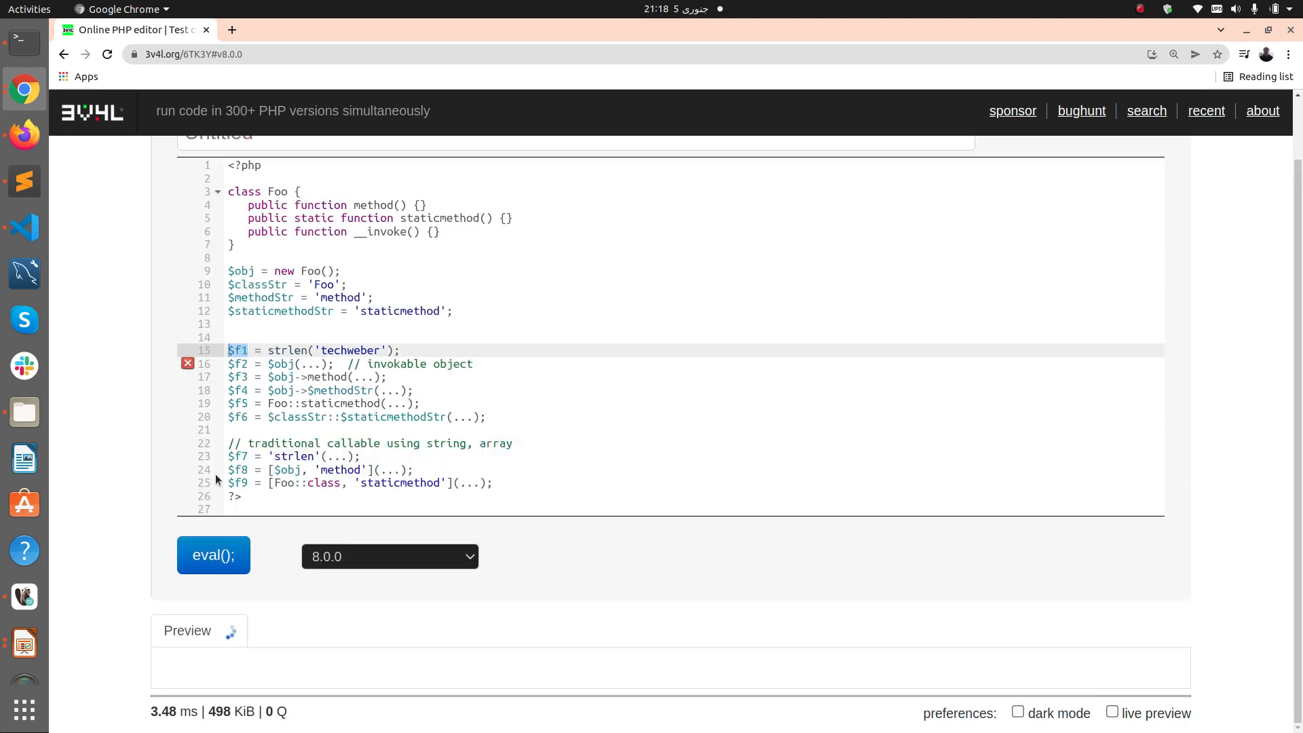
left_click(213, 555)
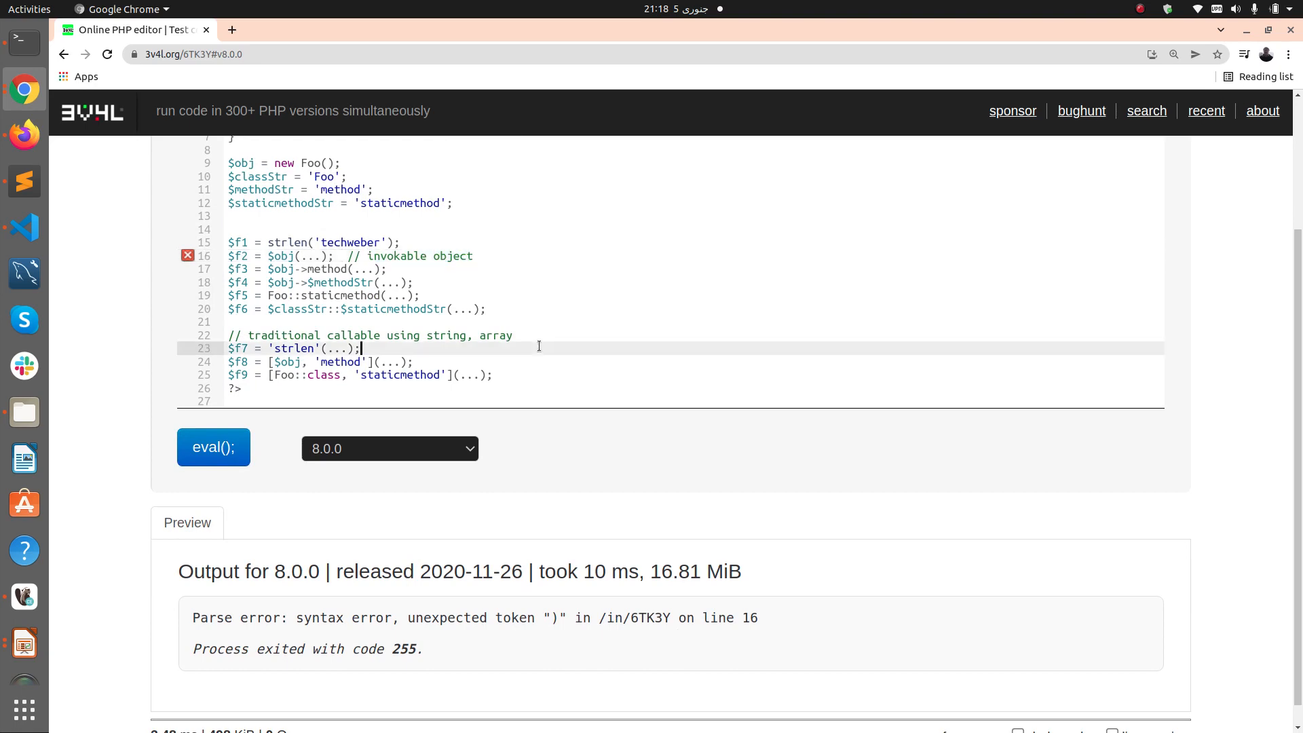
scroll("up", 3)
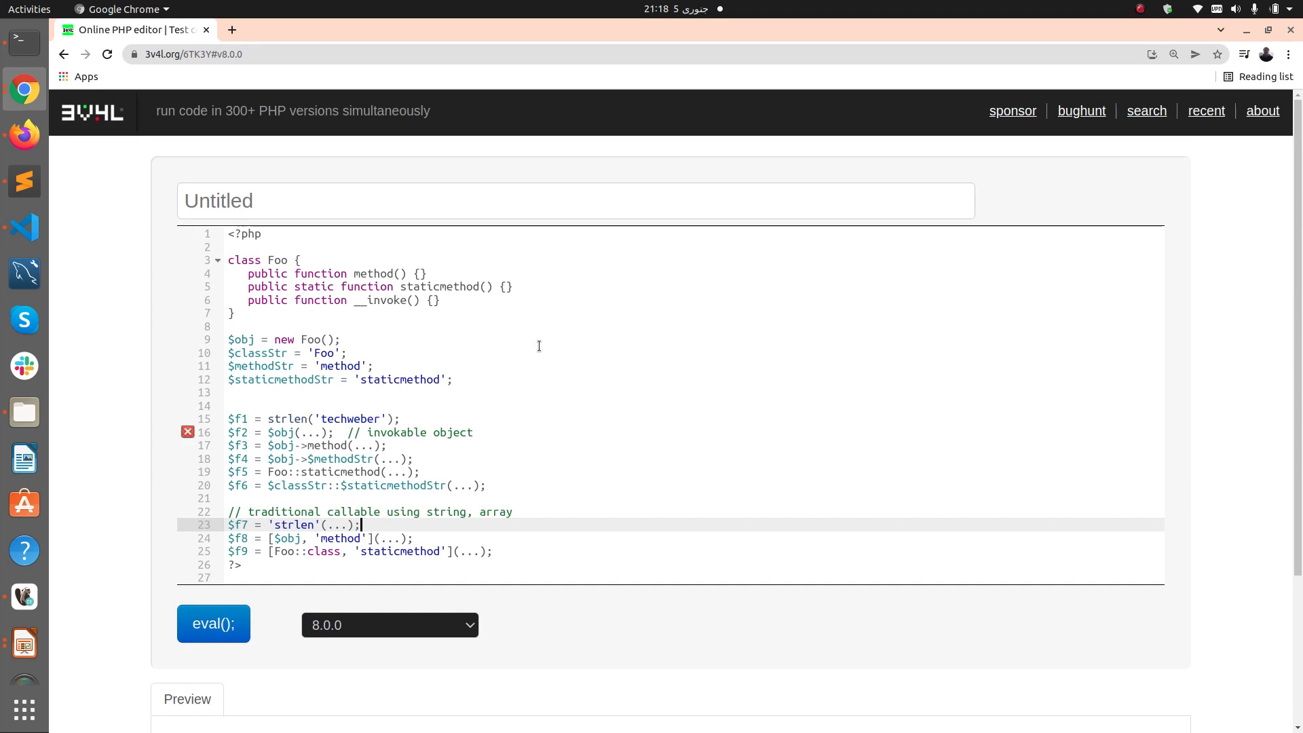
mouse_move(539, 352)
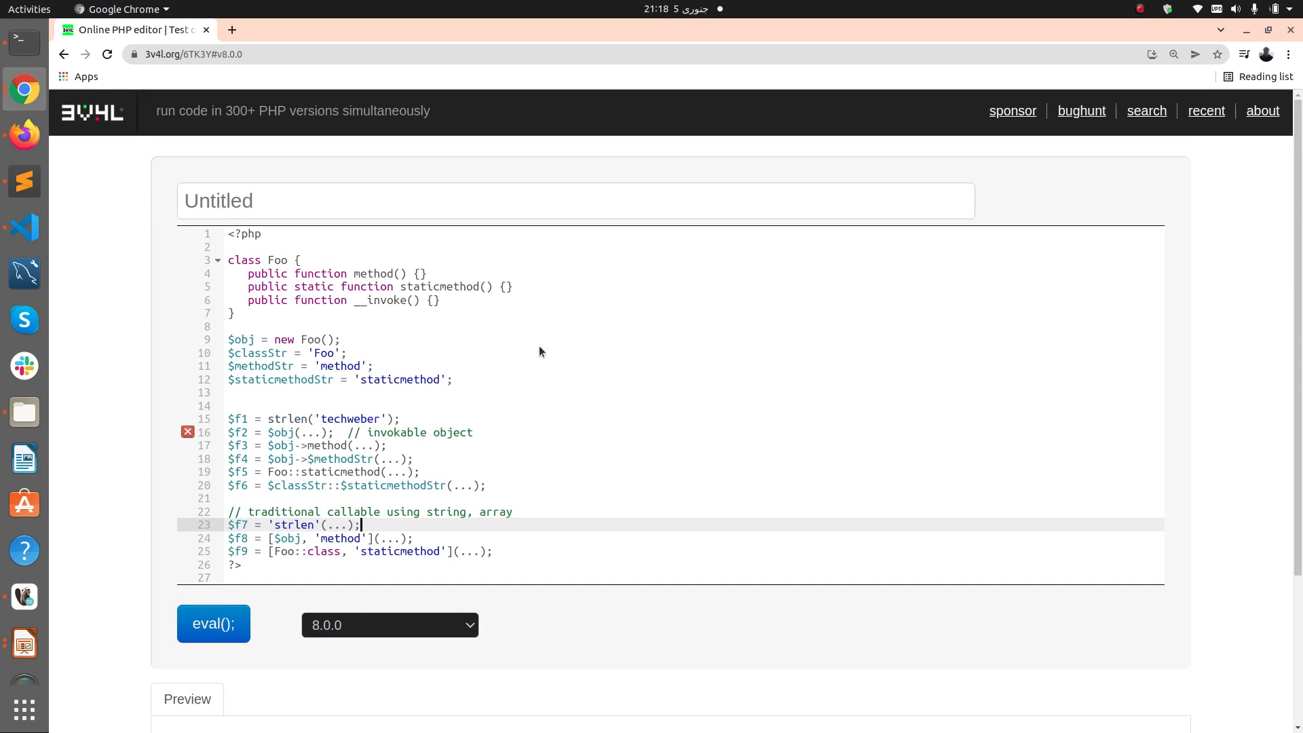